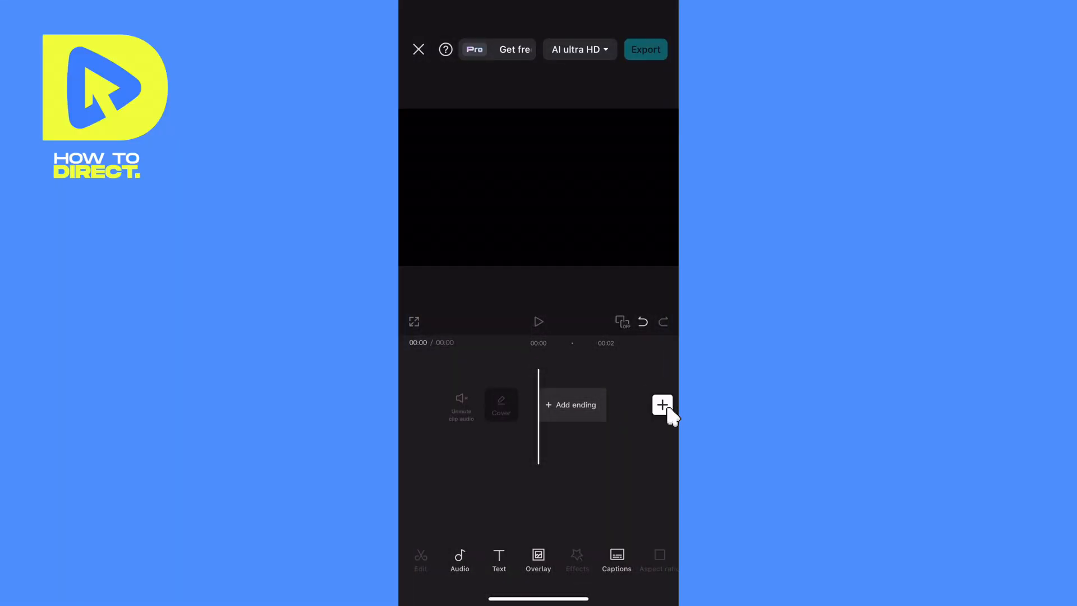
Add the classroom desks video from Recents to the new project's timeline
left_click(661, 404)
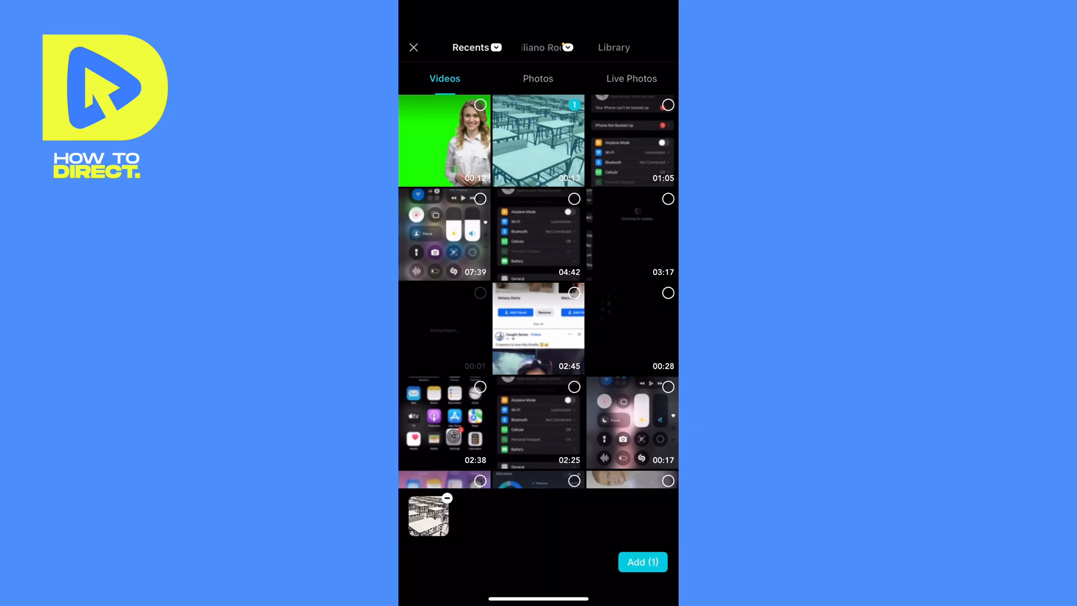
left_click(642, 561)
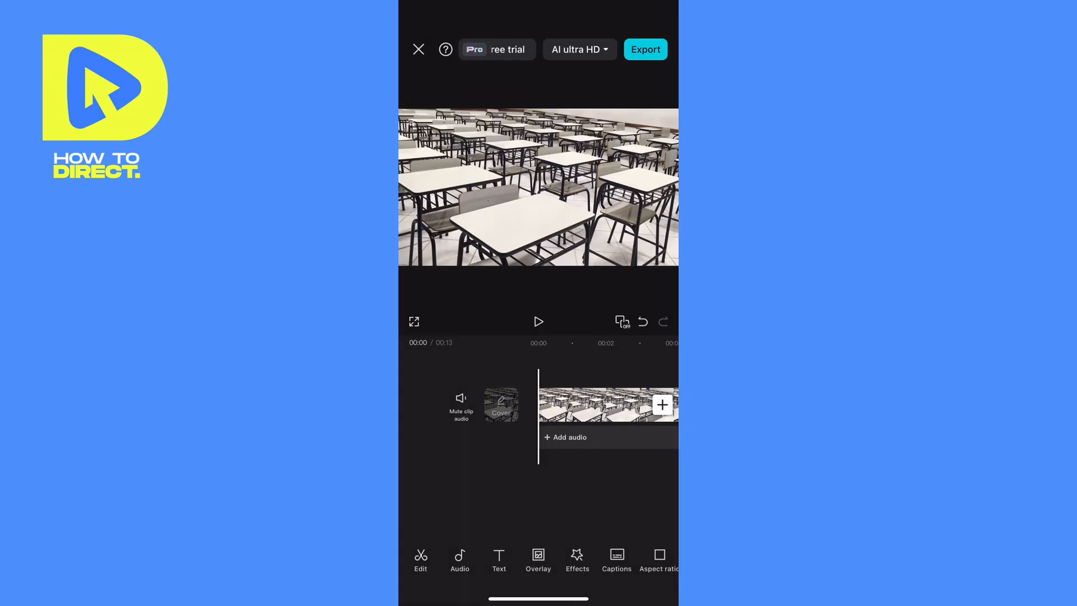
Bring up the Video effects gallery for the classroom clip
left_click(605, 405)
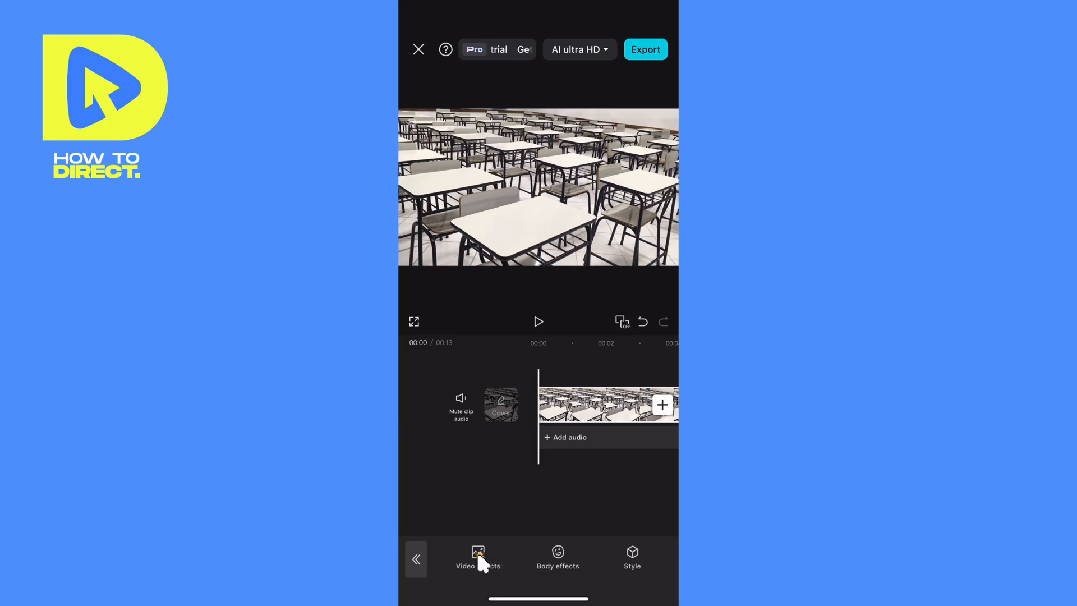
left_click(478, 557)
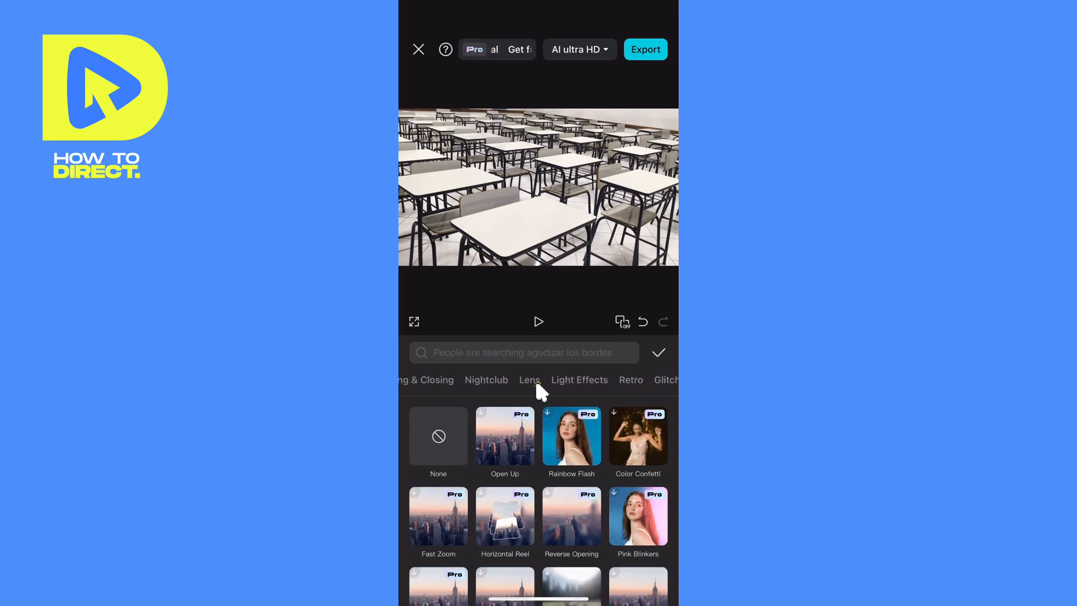
Apply the Blur lens effect to the classroom clip and lower its strength slightly
left_click(530, 380)
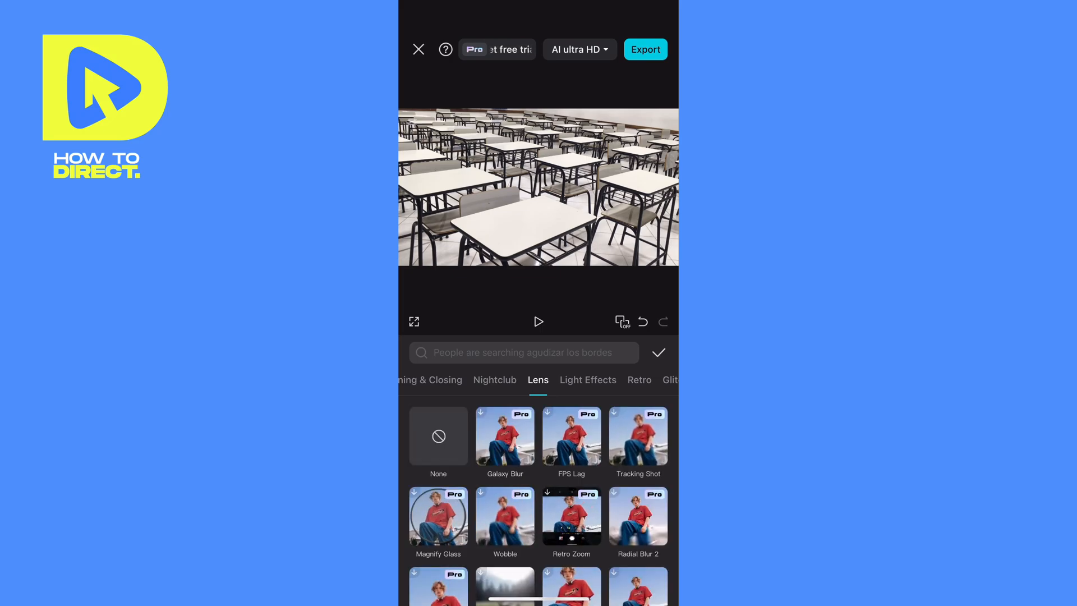
scroll("down", 3)
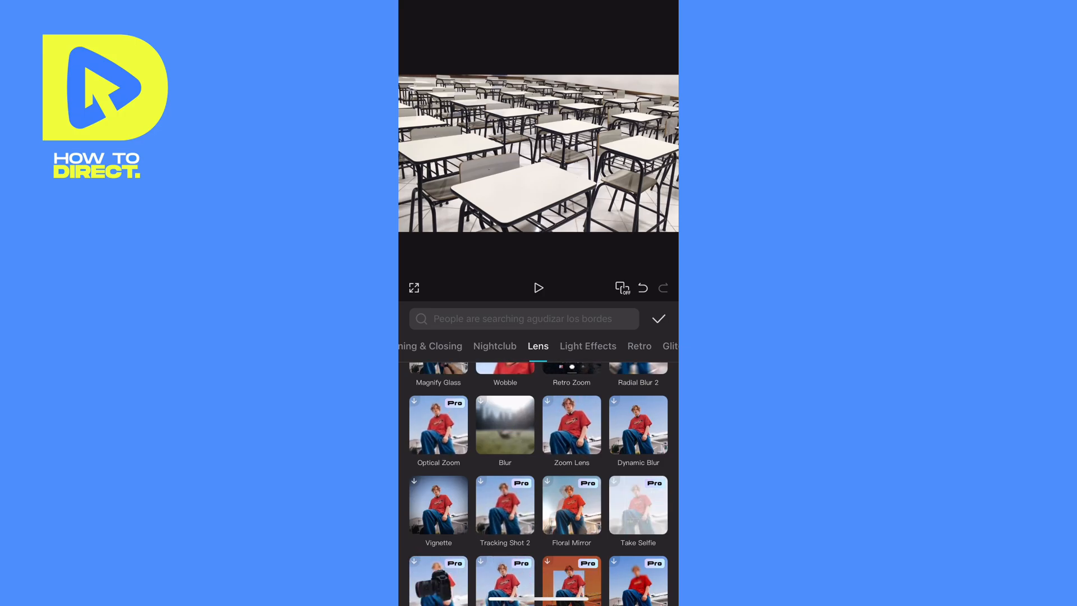
left_click(503, 423)
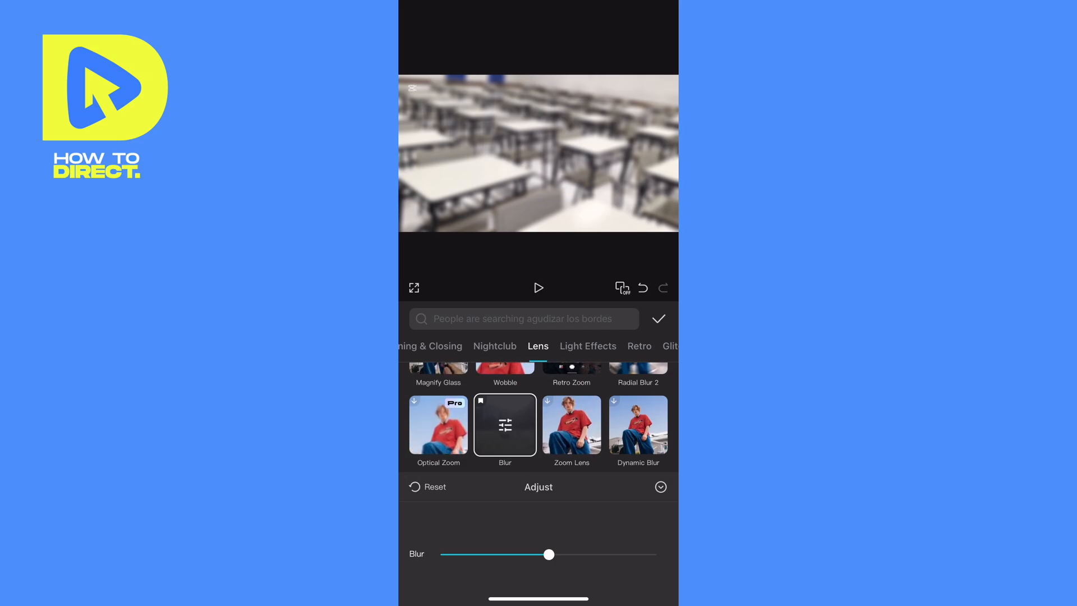
left_click_drag(549, 554, 486, 554)
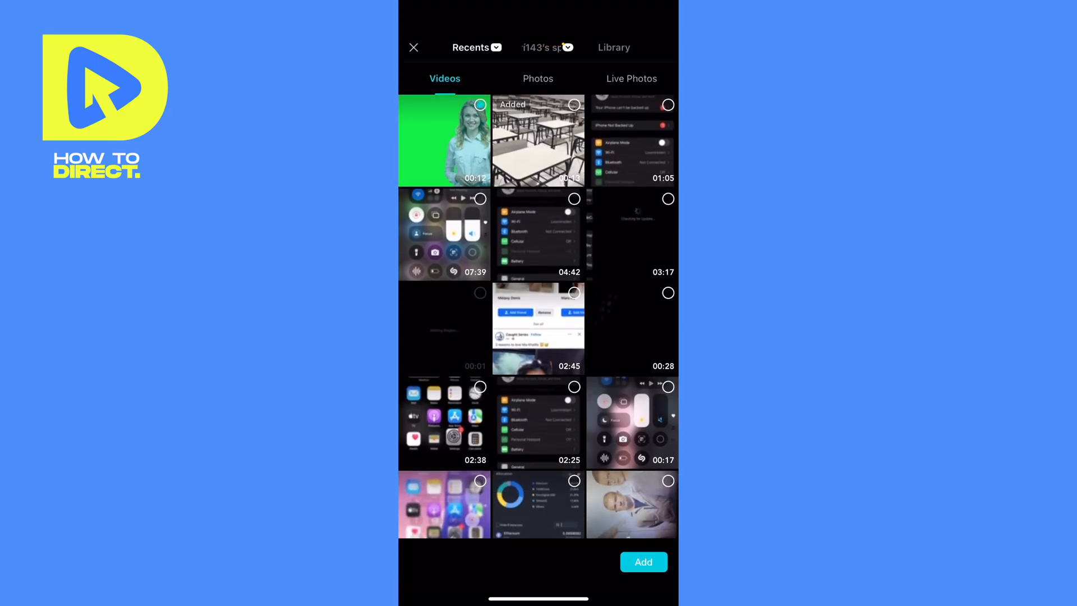
Add the green-screen presenter video as an overlay above the classroom clip
left_click(643, 562)
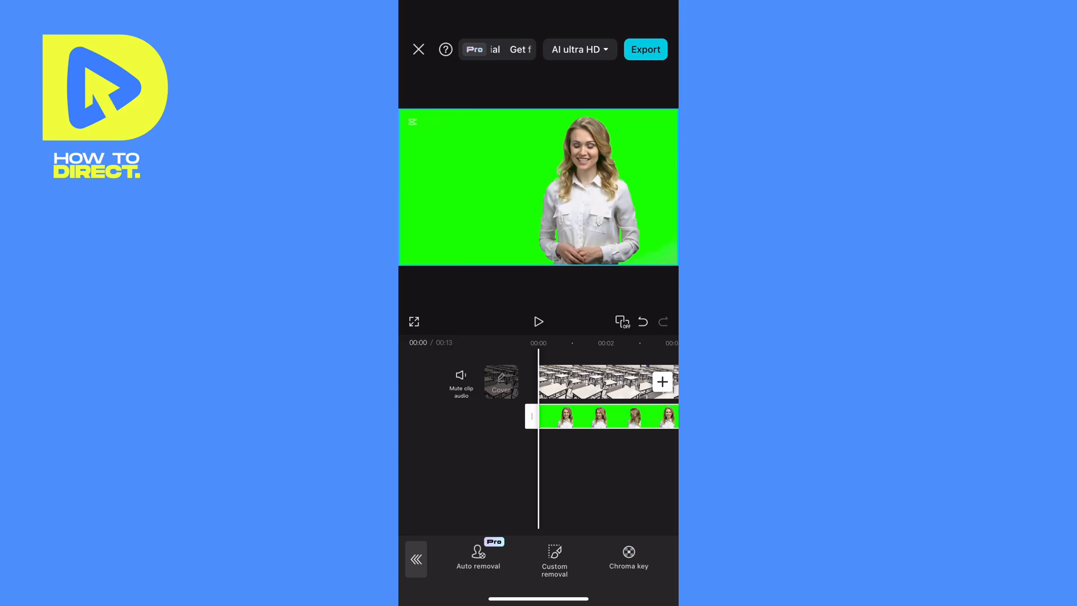
Choose Chroma key under Remove background for the presenter overlay
left_click(628, 556)
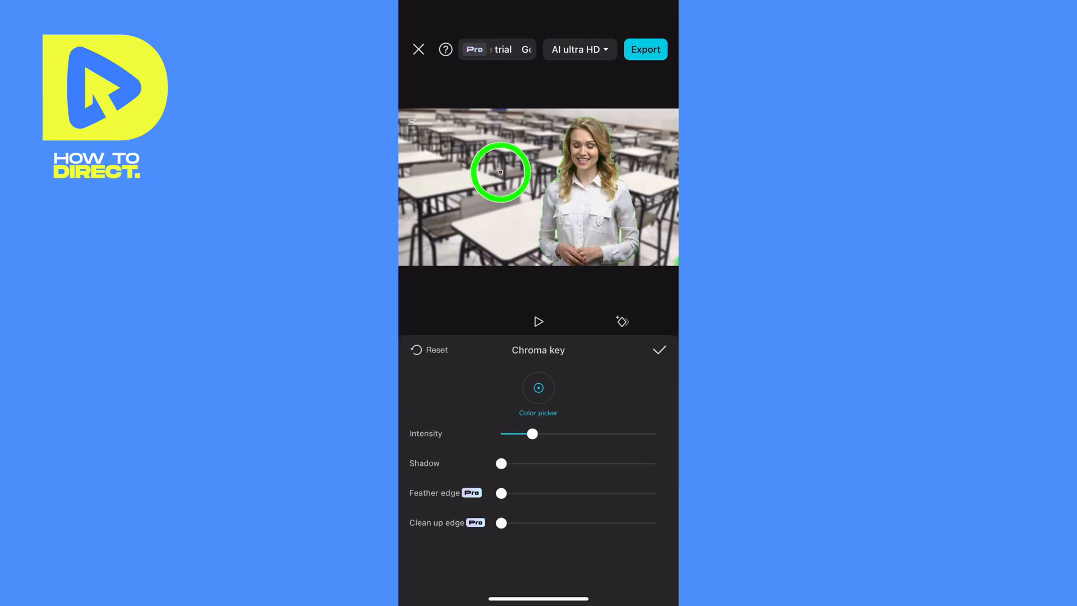
Sample the green backdrop, raise Intensity to remove green edges, and set Shadow to about 15
left_click_drag(532, 432, 614, 432)
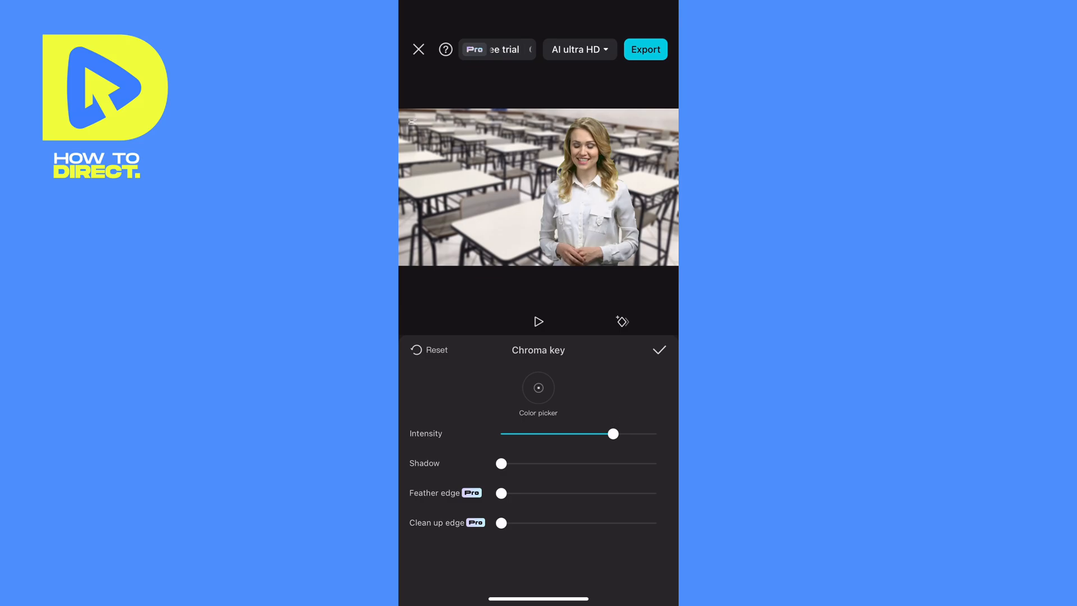
left_click_drag(500, 463, 514, 463)
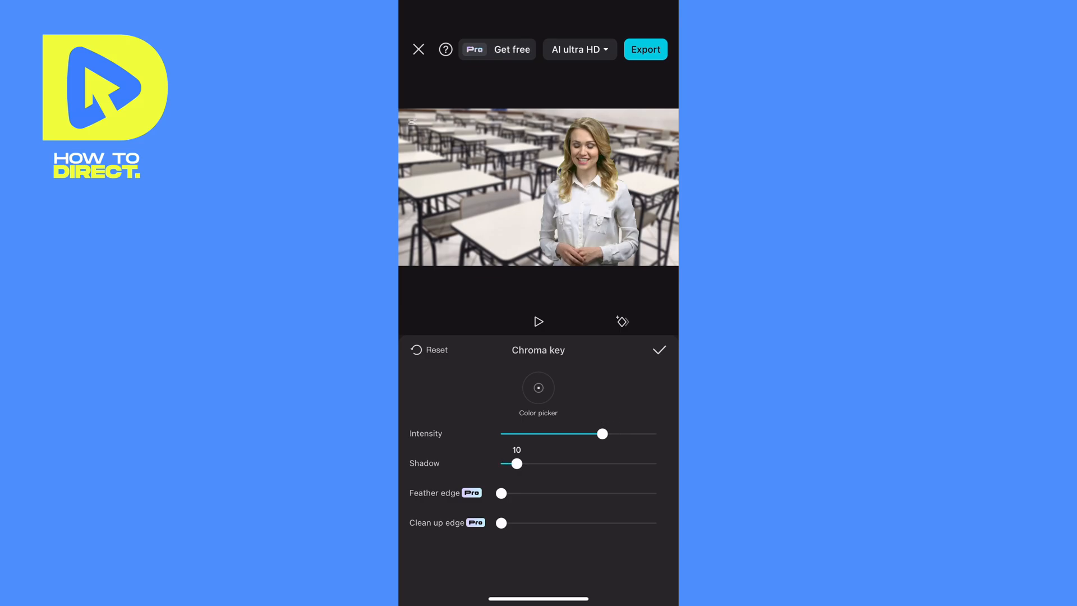
left_click_drag(513, 463, 520, 463)
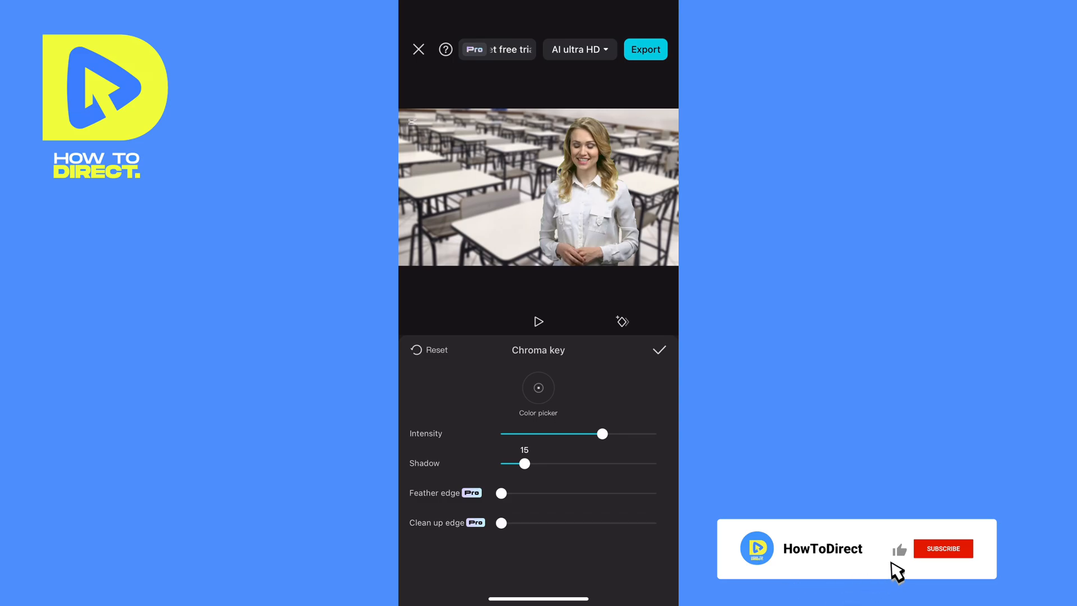